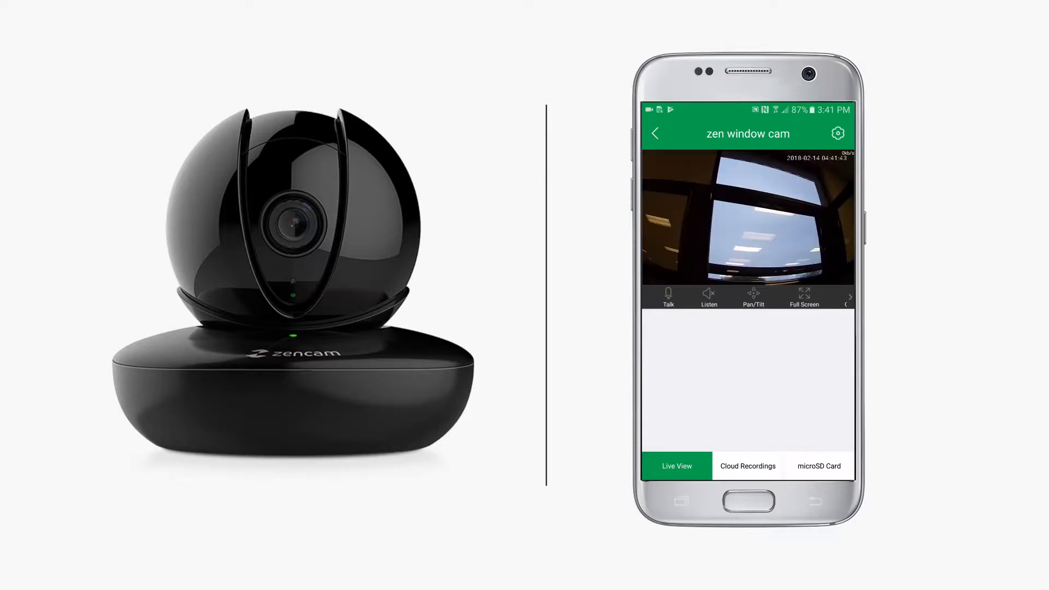
Turn motion detection on for the zen window cam, sensitivity staying at 60.
left_click(838, 134)
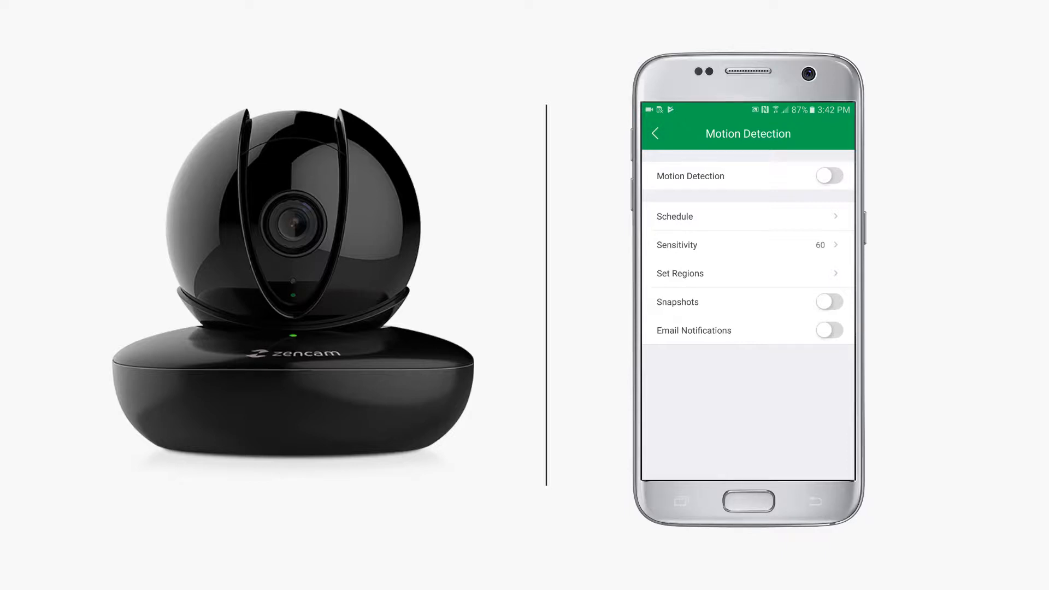
left_click(830, 176)
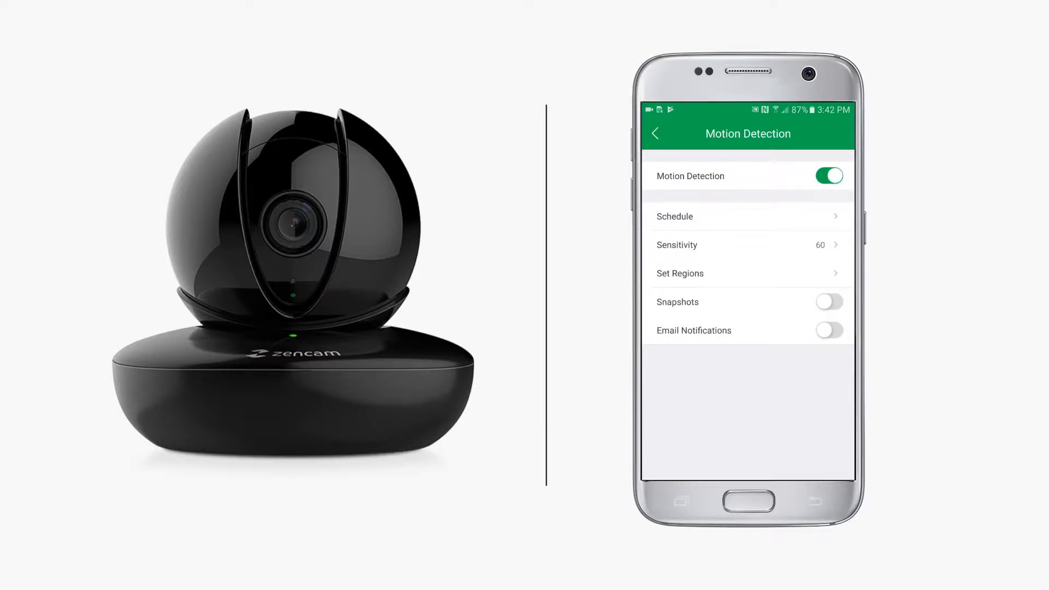
left_click(748, 216)
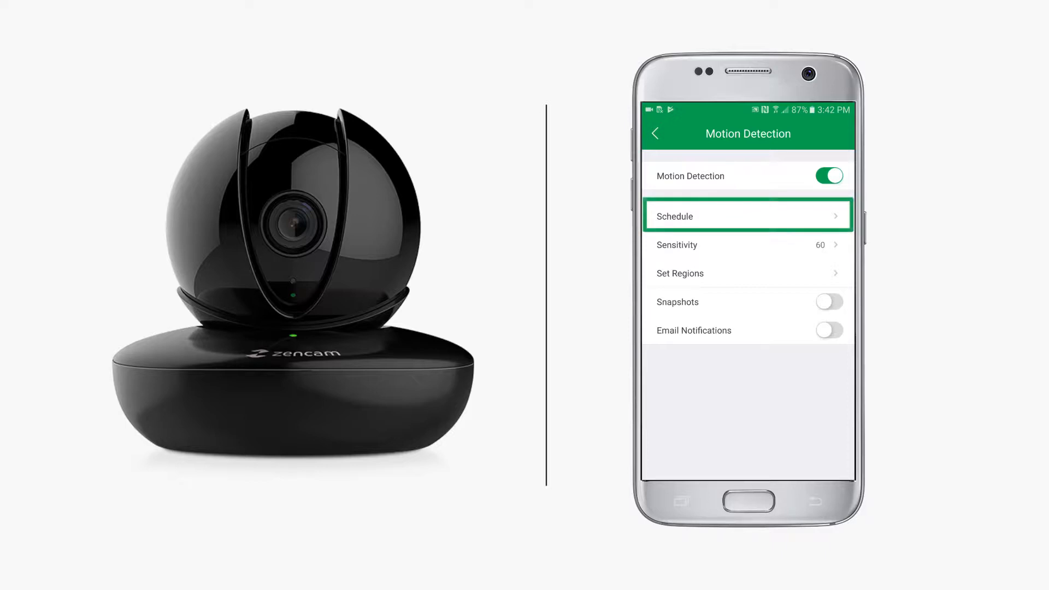
left_click(748, 244)
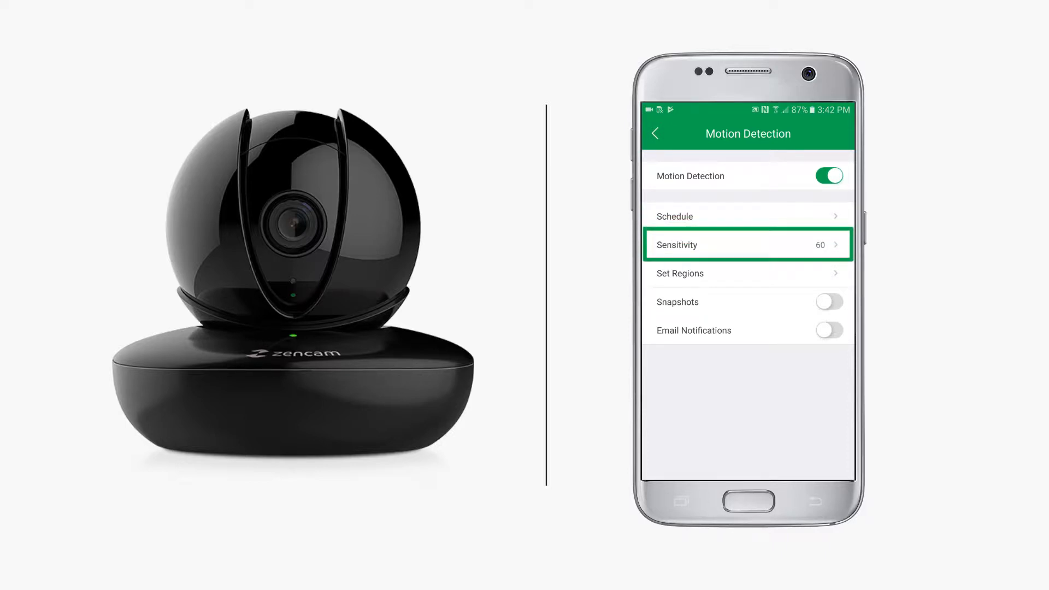
left_click(748, 273)
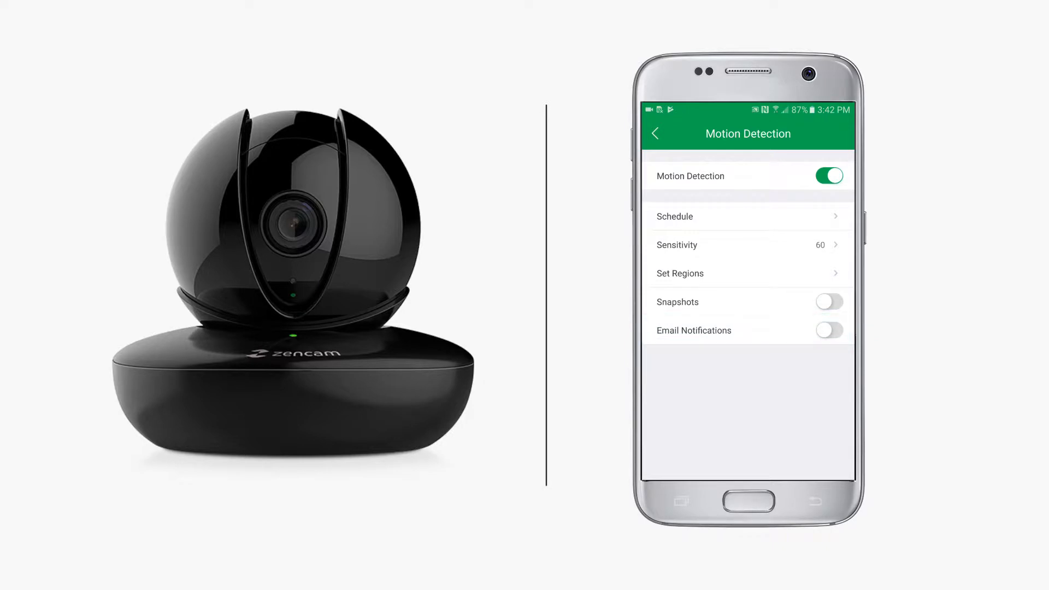
Set the schedule day to Monday and copy it to Monday through Friday.
left_click(747, 216)
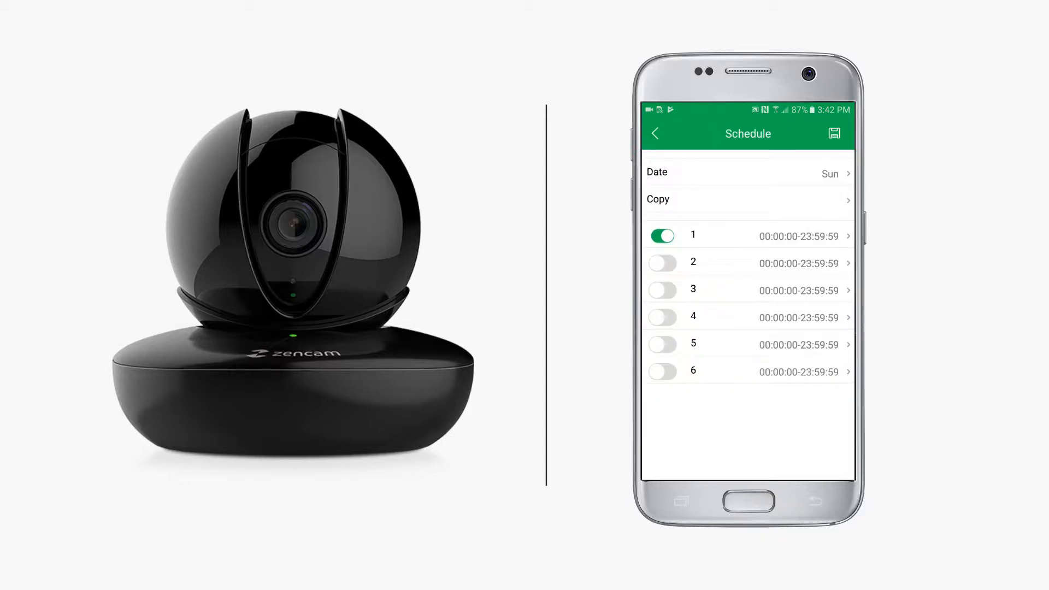
left_click(748, 172)
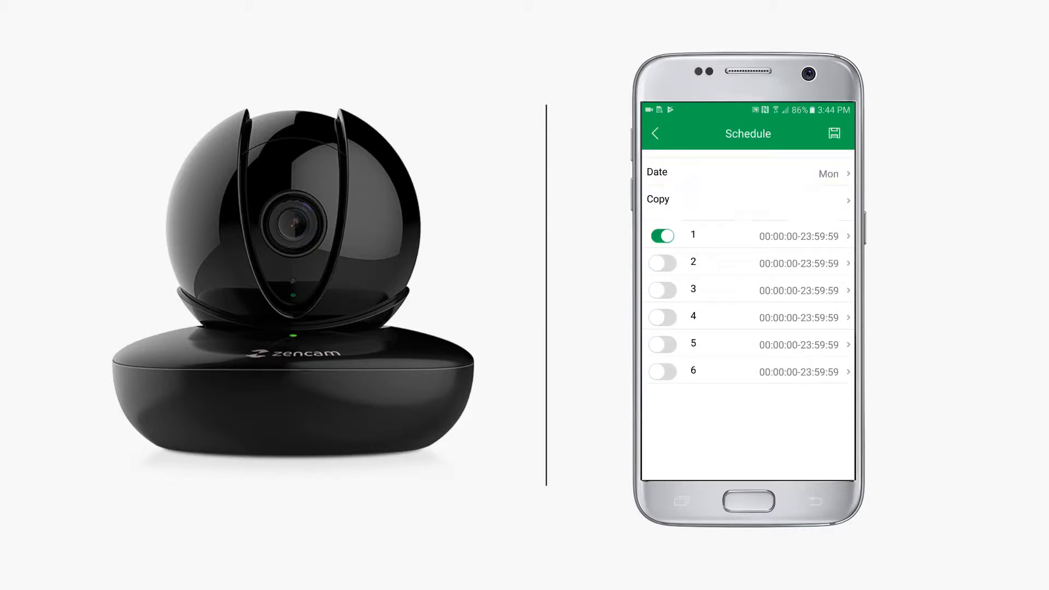
left_click(747, 173)
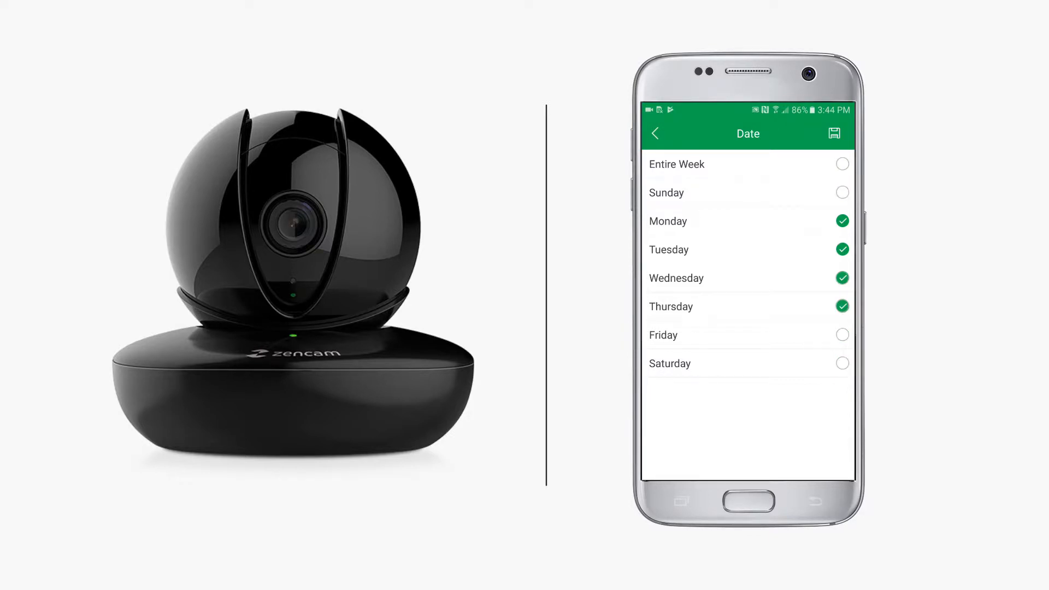
left_click(843, 336)
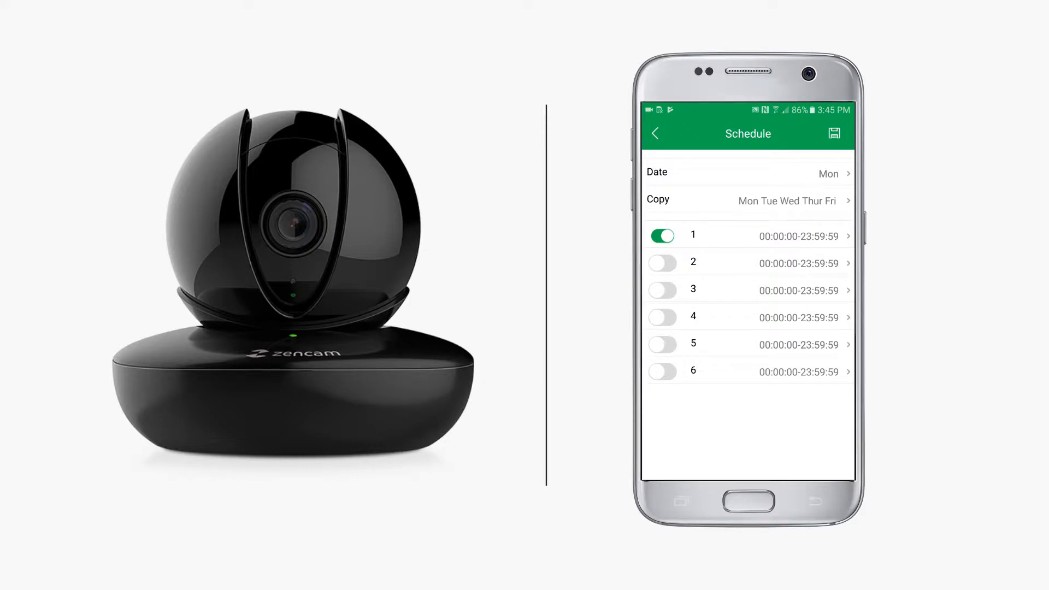
Enable periods 07:00:00-12:00:59, 13:00:00-23:59:59 and 00:00:00-06:59:59.
left_click(748, 236)
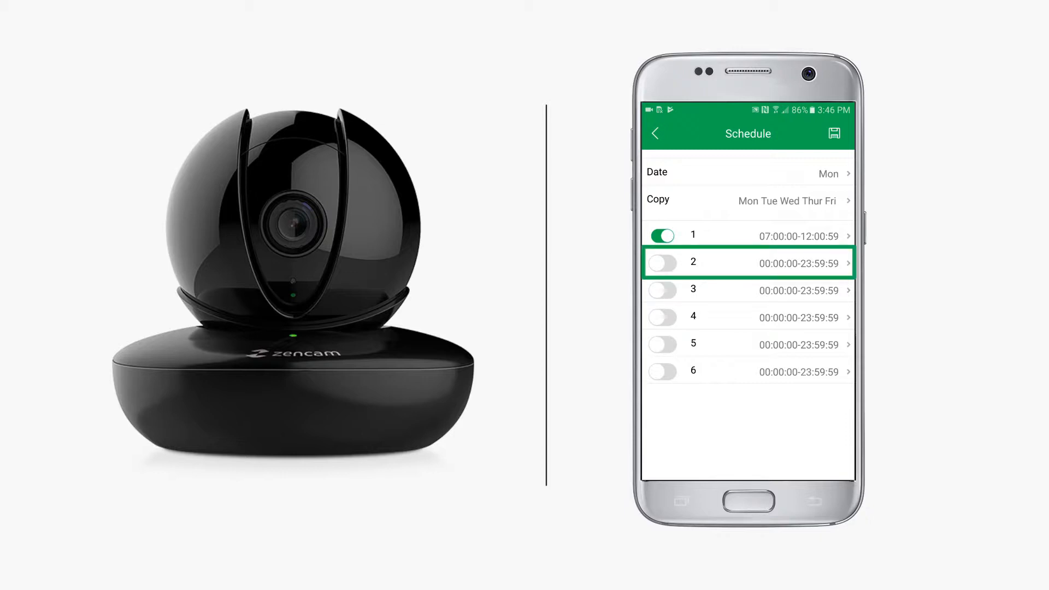
left_click(662, 262)
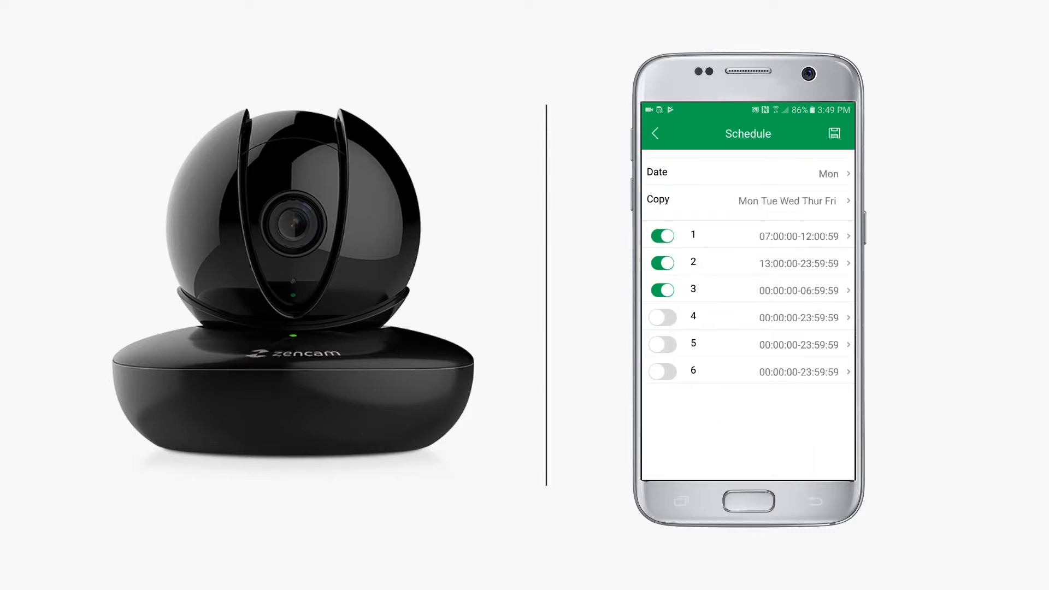
Save the weekday schedule with its 12:00-13:00 gap and return to motion detection settings.
left_click(747, 235)
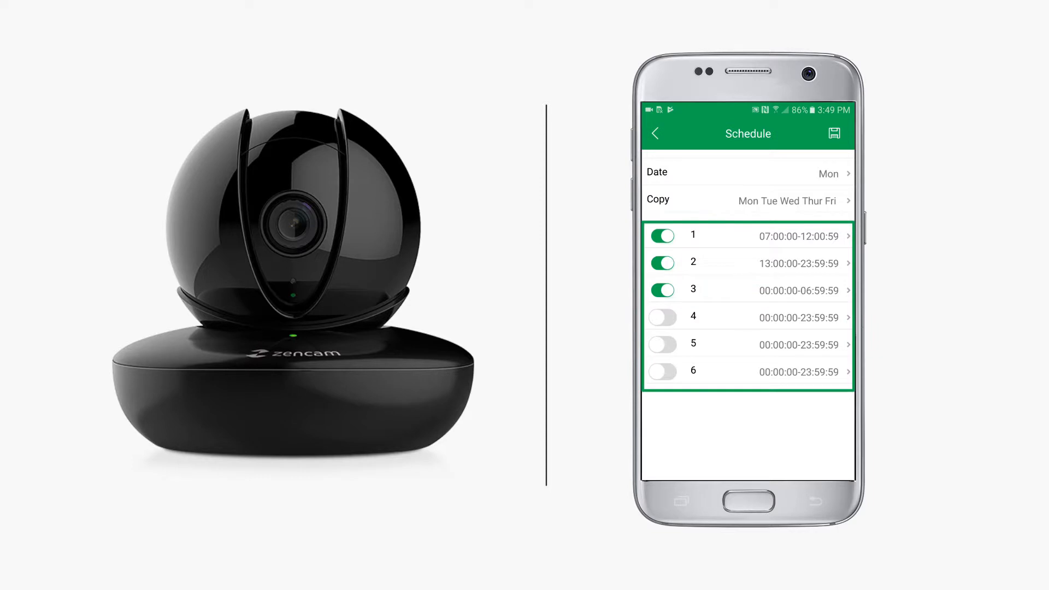
left_click(833, 133)
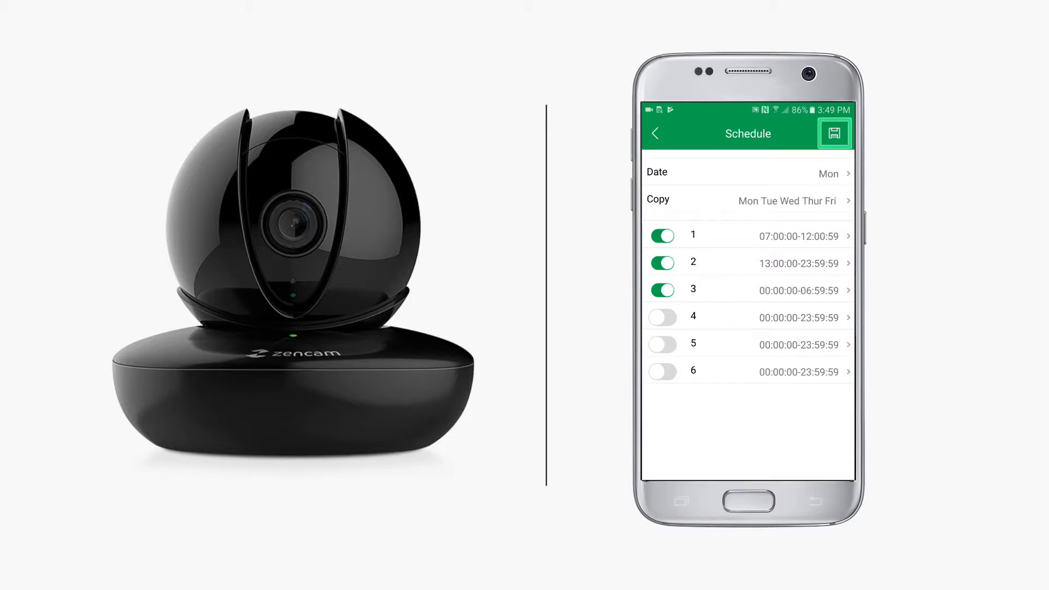
left_click(833, 133)
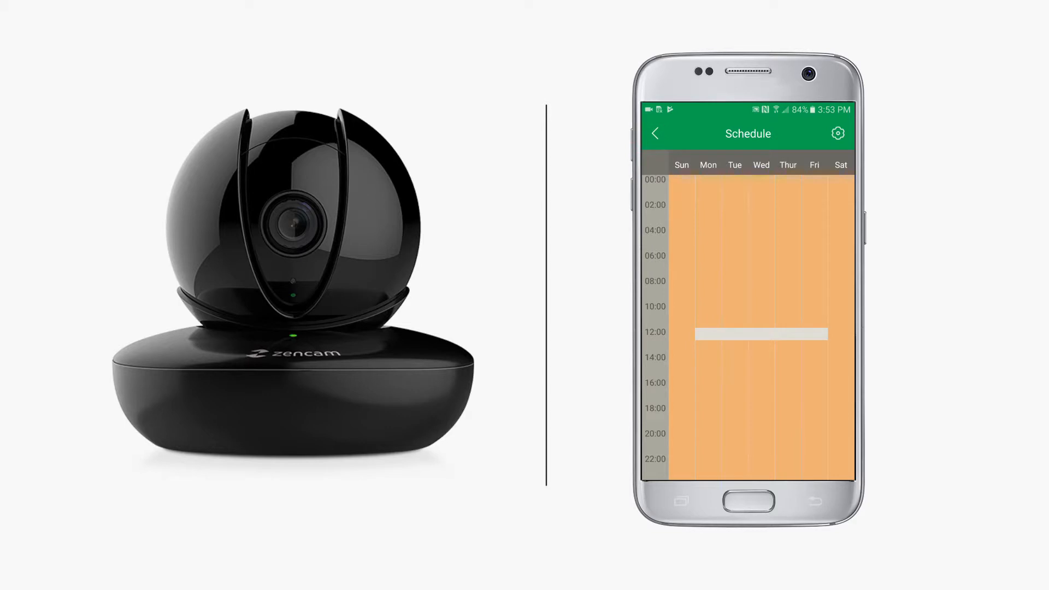
left_click(655, 133)
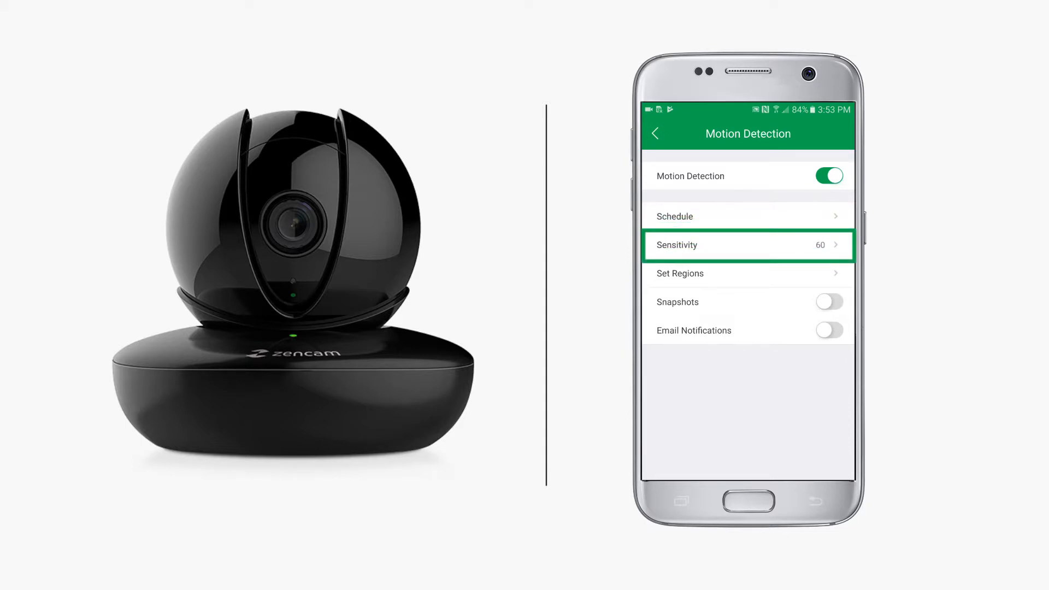
Check the motion sensitivity slider and leave it at 60.
left_click(747, 245)
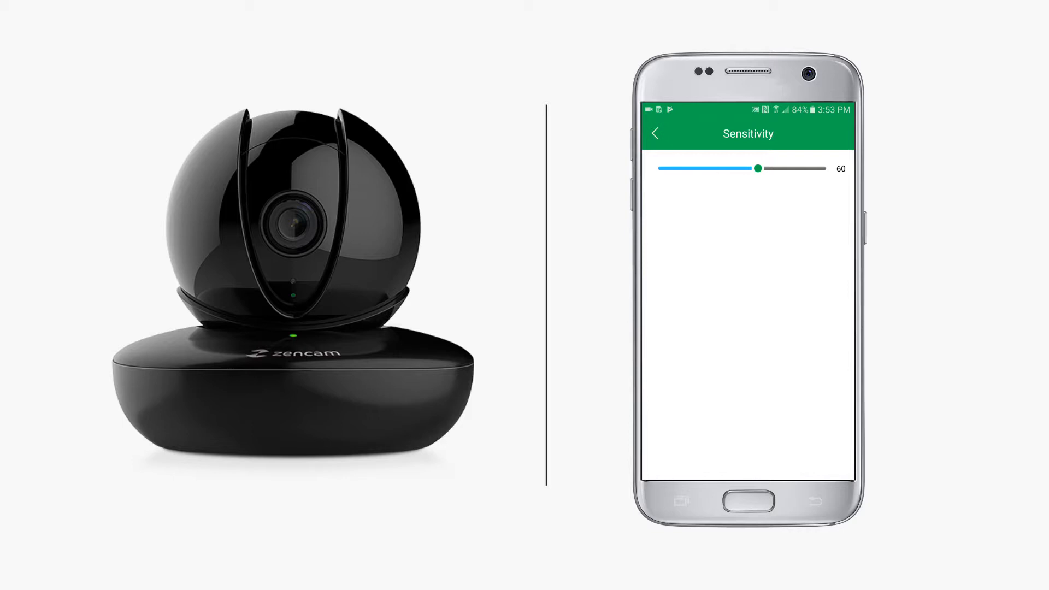
left_click_drag(762, 169, 801, 168)
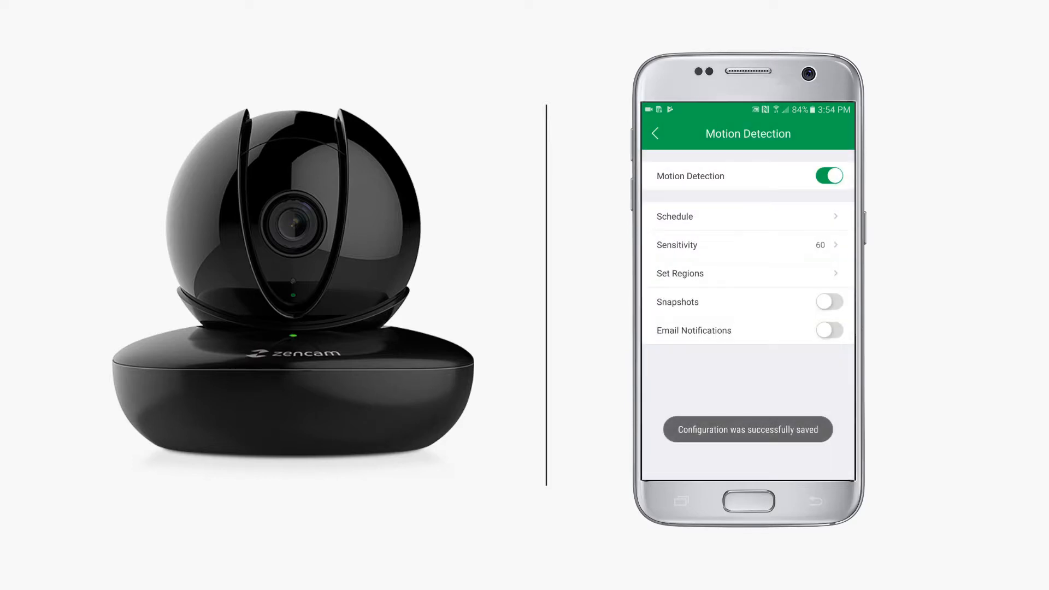
Mark an activity zone covering the whole frame in Set Regions.
left_click(747, 273)
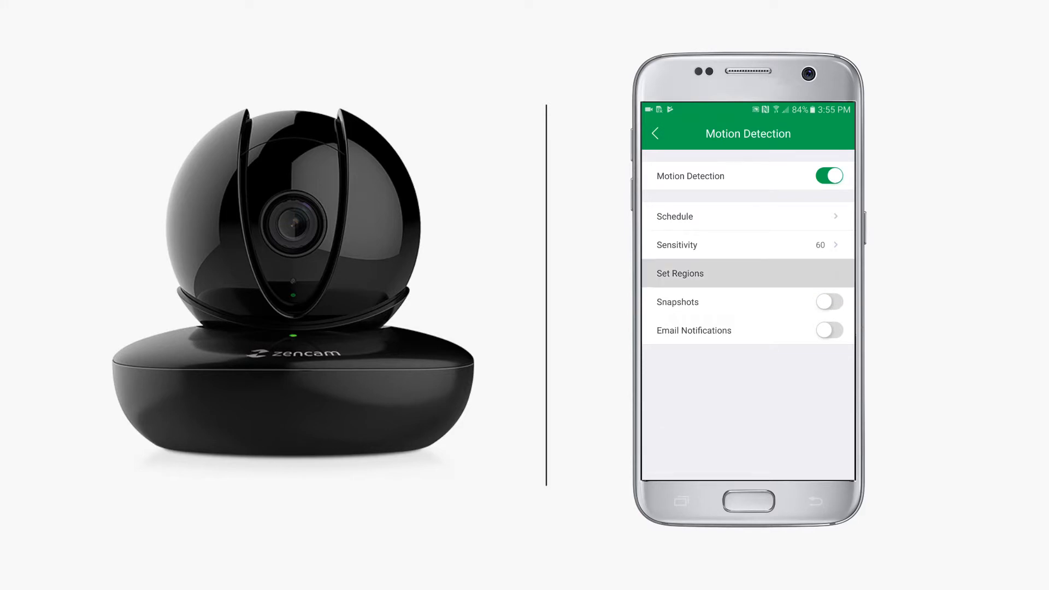
left_click(680, 274)
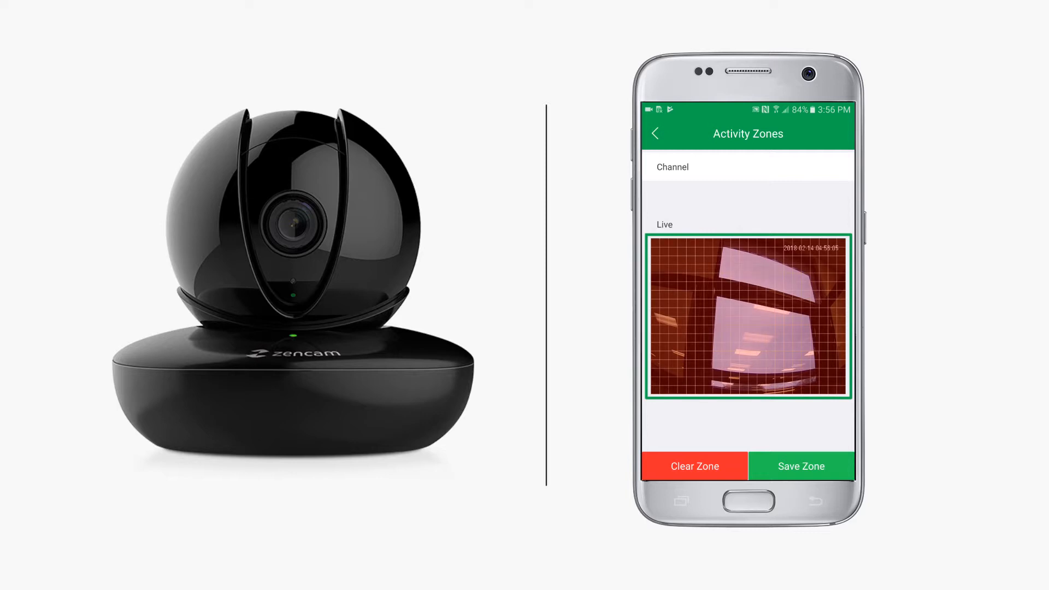
left_click(695, 466)
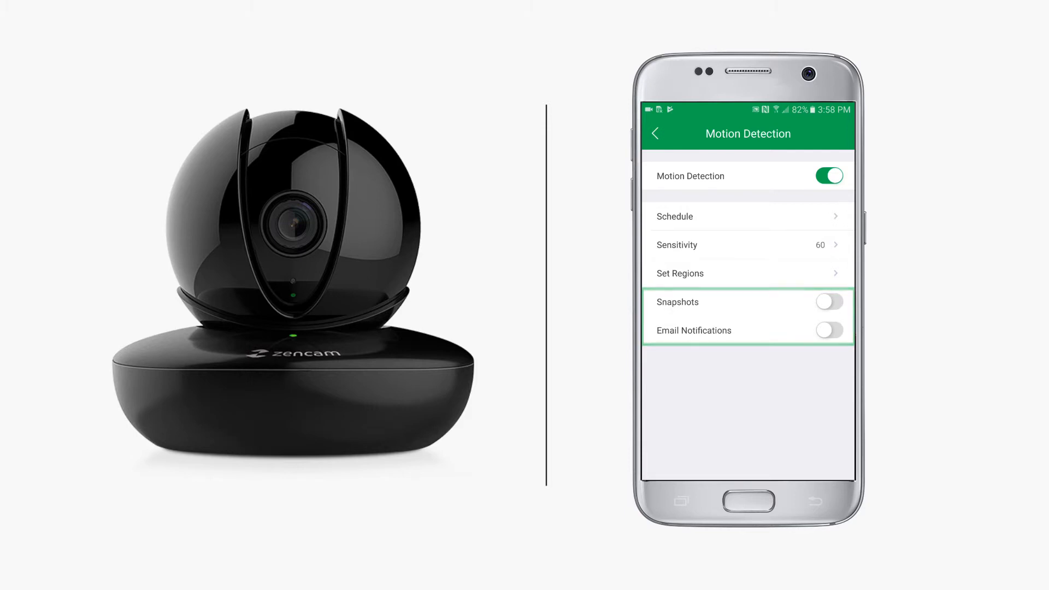
Switch on both Snapshots and Email Notifications for motion events.
left_click(830, 302)
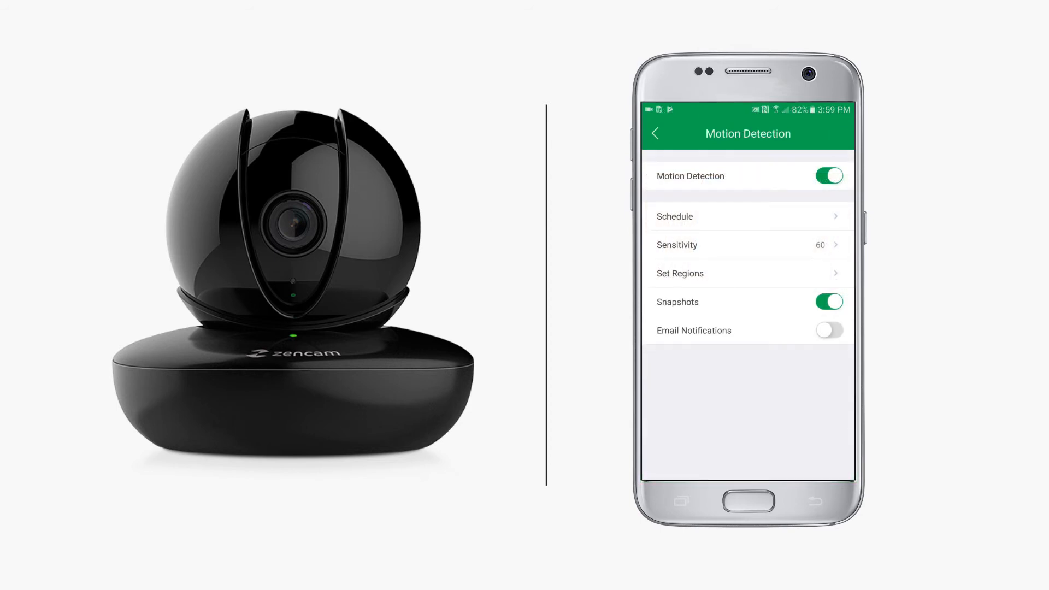
left_click(829, 330)
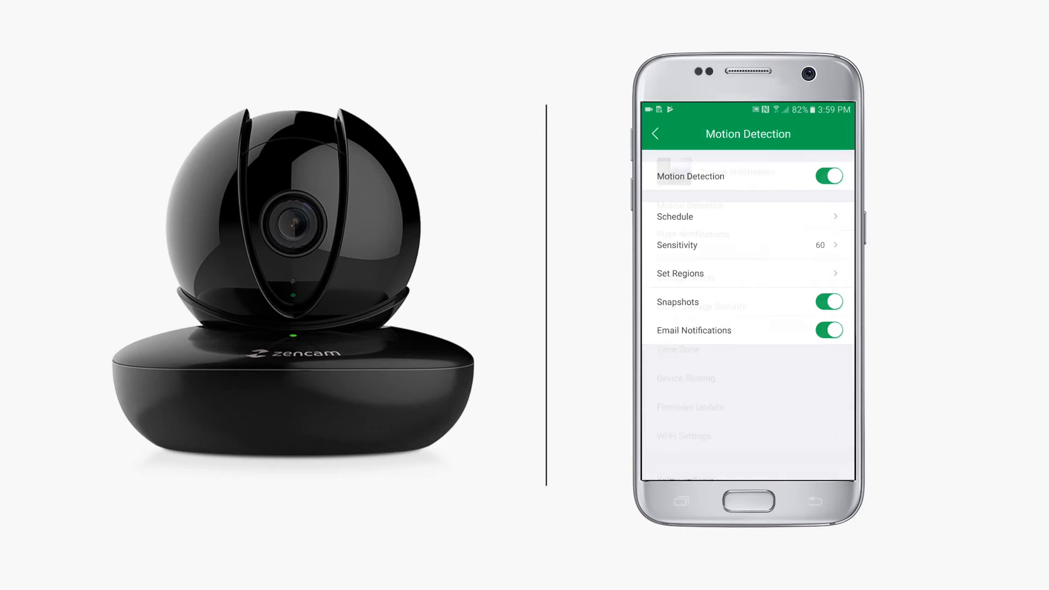
Go back to Device Information and open Email Alerts.
left_click(655, 133)
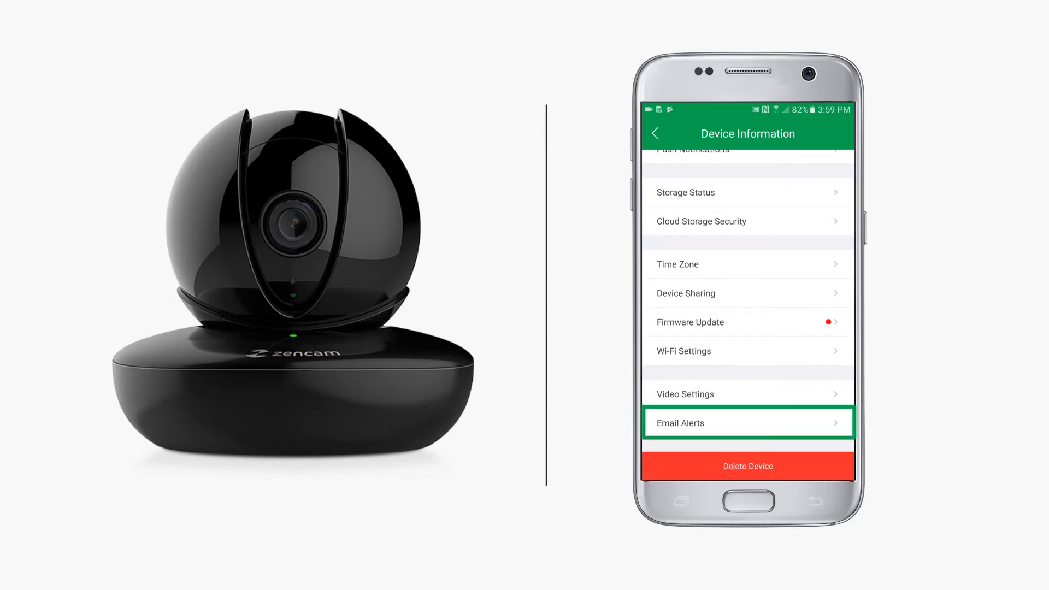
left_click(748, 422)
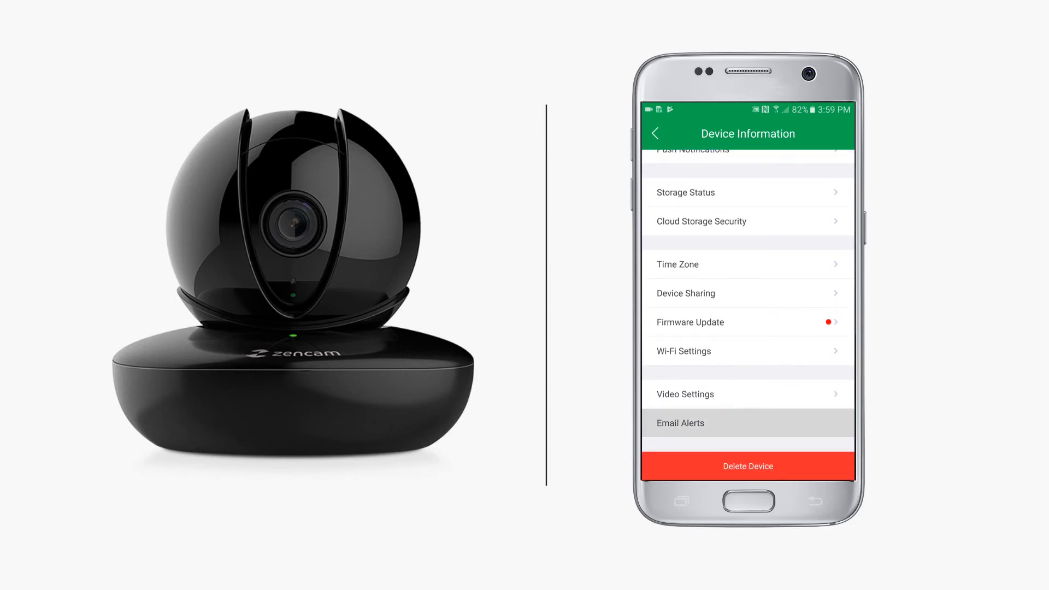
left_click(680, 423)
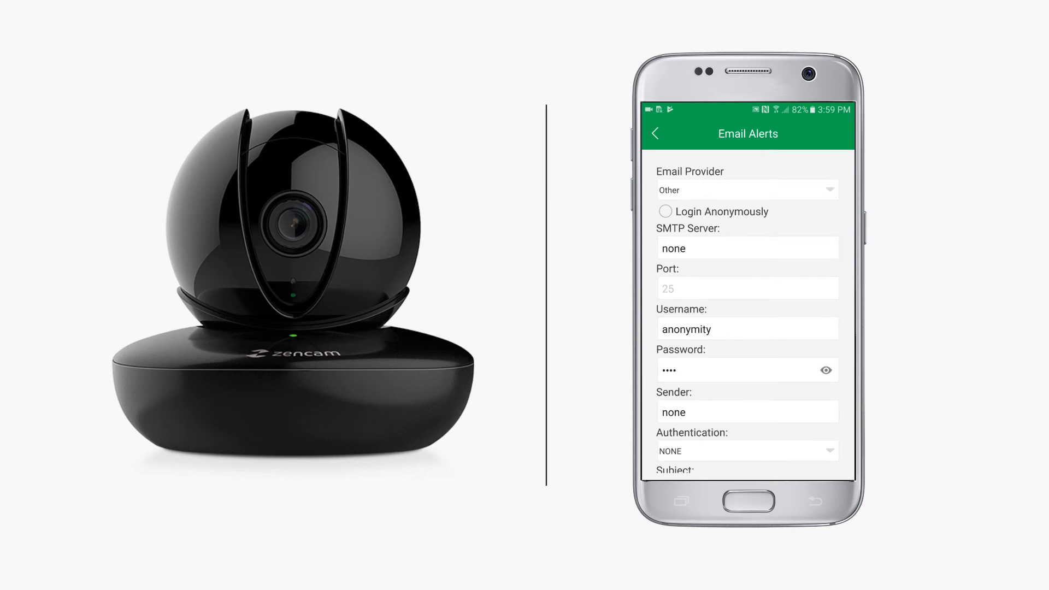
Choose Gmail (port 587, TLS) and fill in username, password and sender.
left_click(746, 189)
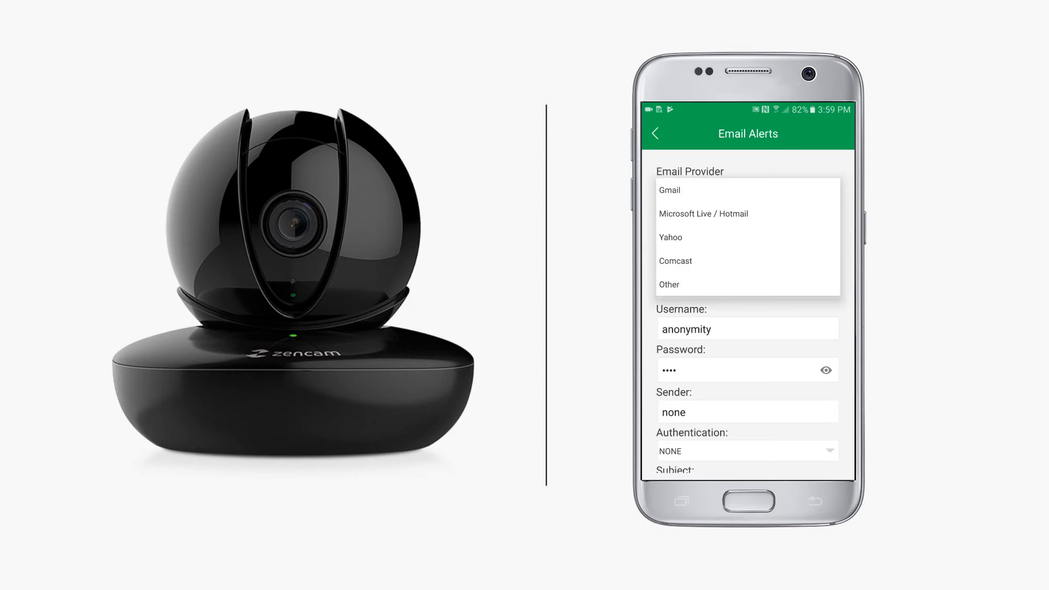
left_click(669, 190)
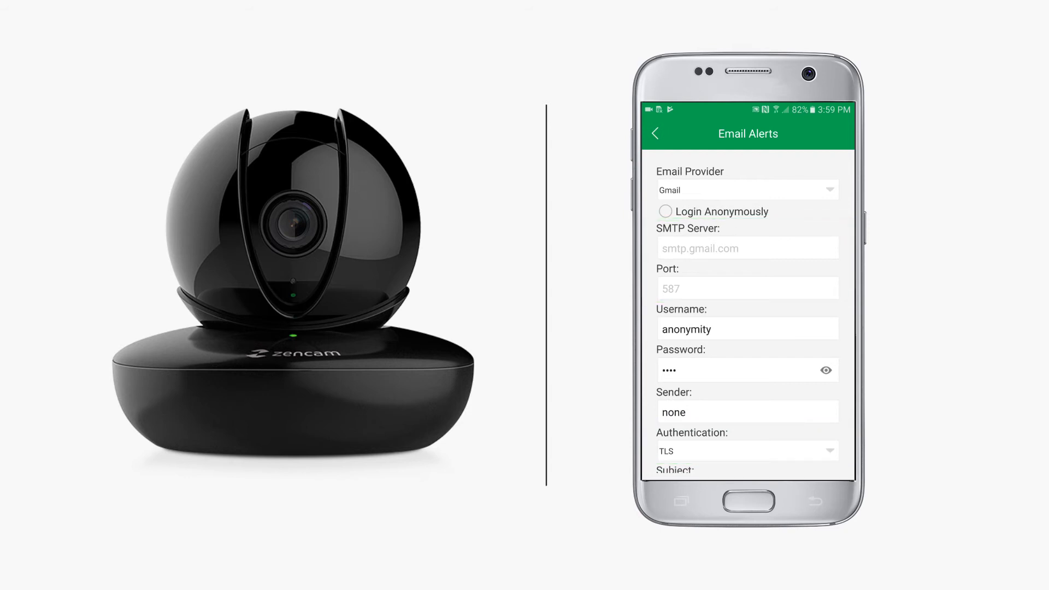
left_click(748, 330)
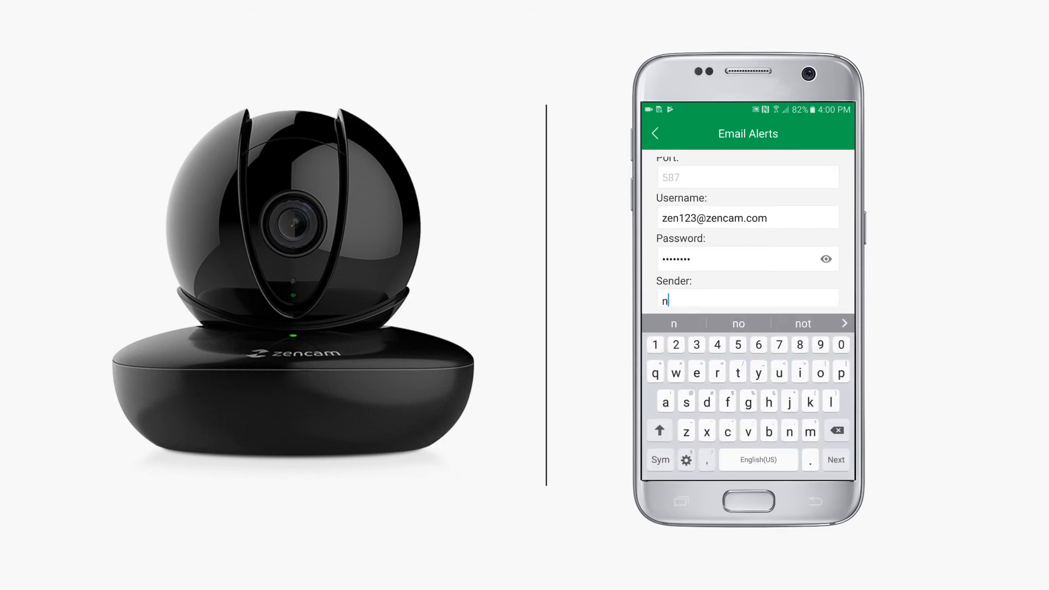
left_click(703, 323)
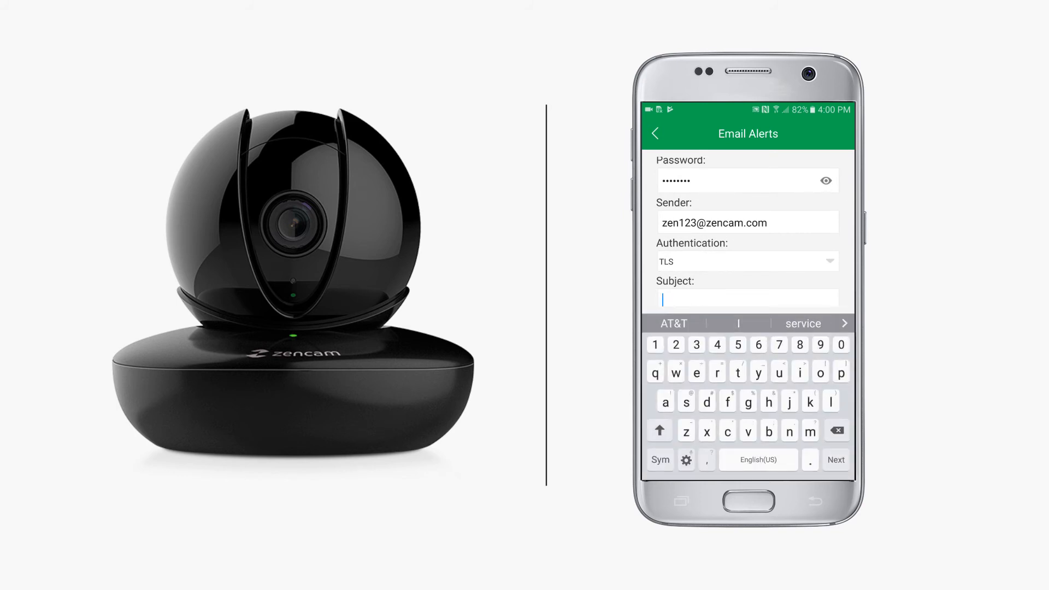
Set subject 'ALERT: Motion Detected', add a third recipient and enter interval 0 seconds.
type("ALERT: Motion Detected")
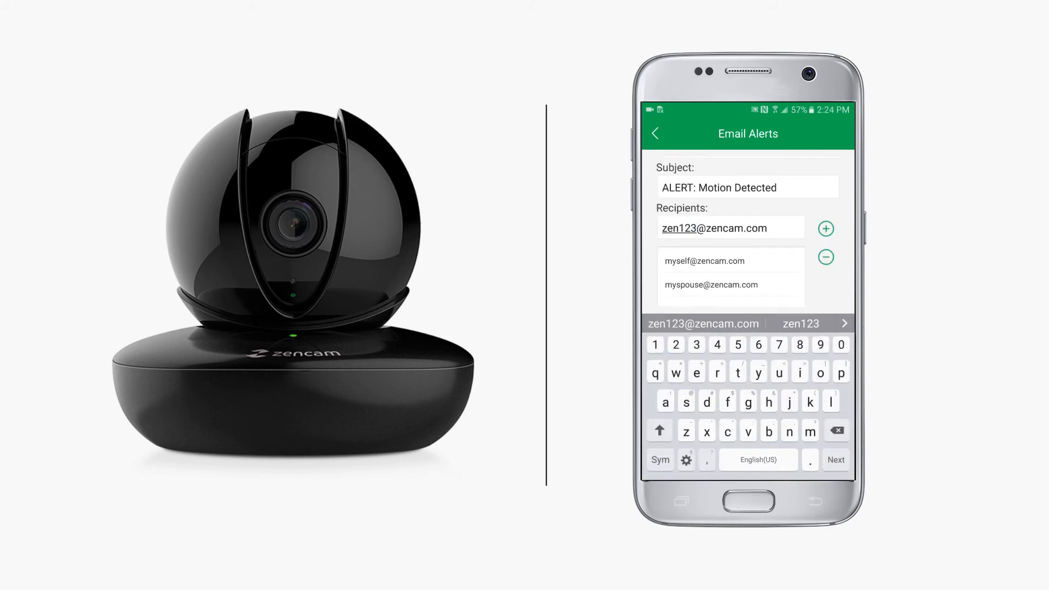
left_click(825, 229)
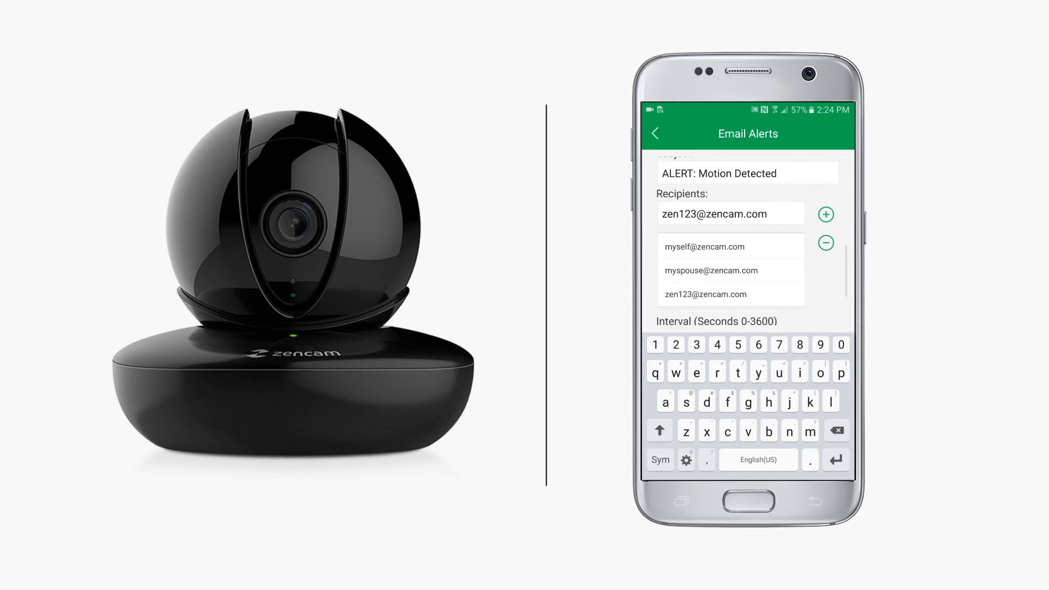
left_click(748, 321)
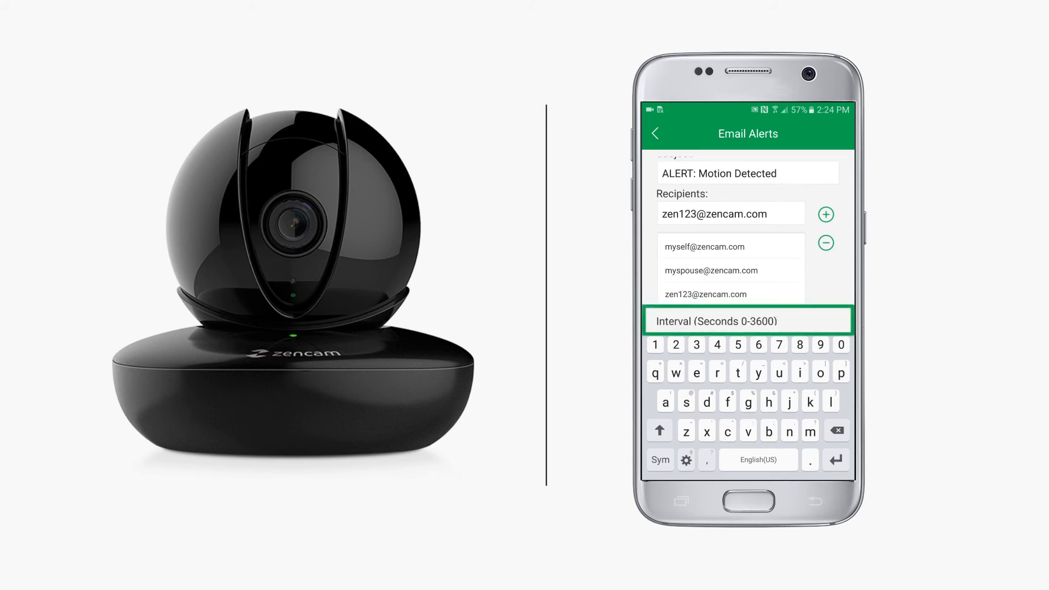
type("0")
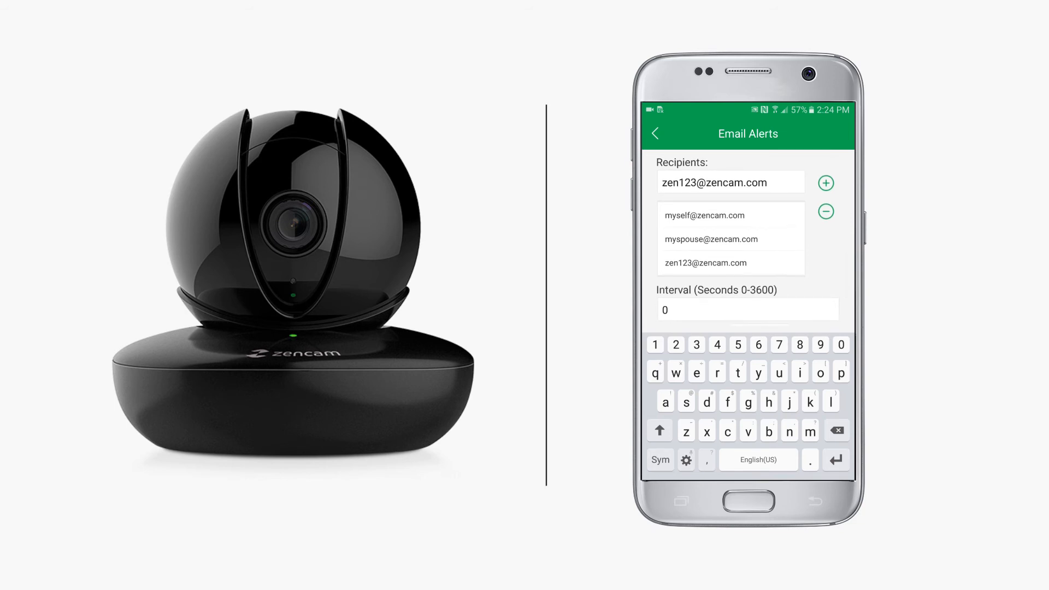
Set the alert interval to 60 seconds and enable Keep Alive at 3600 seconds.
left_click(746, 309)
type("60")
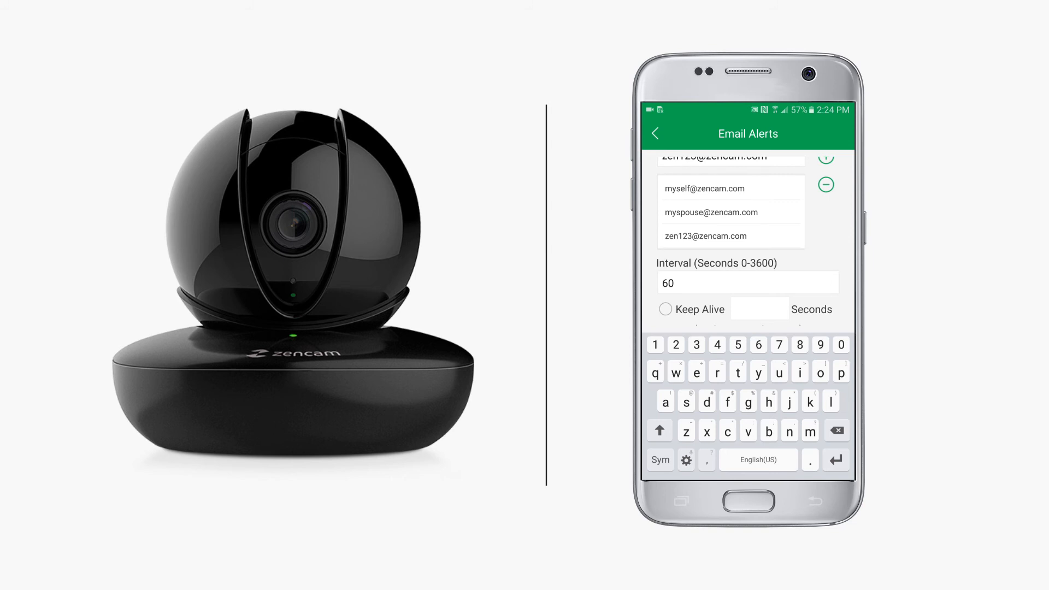
left_click(666, 309)
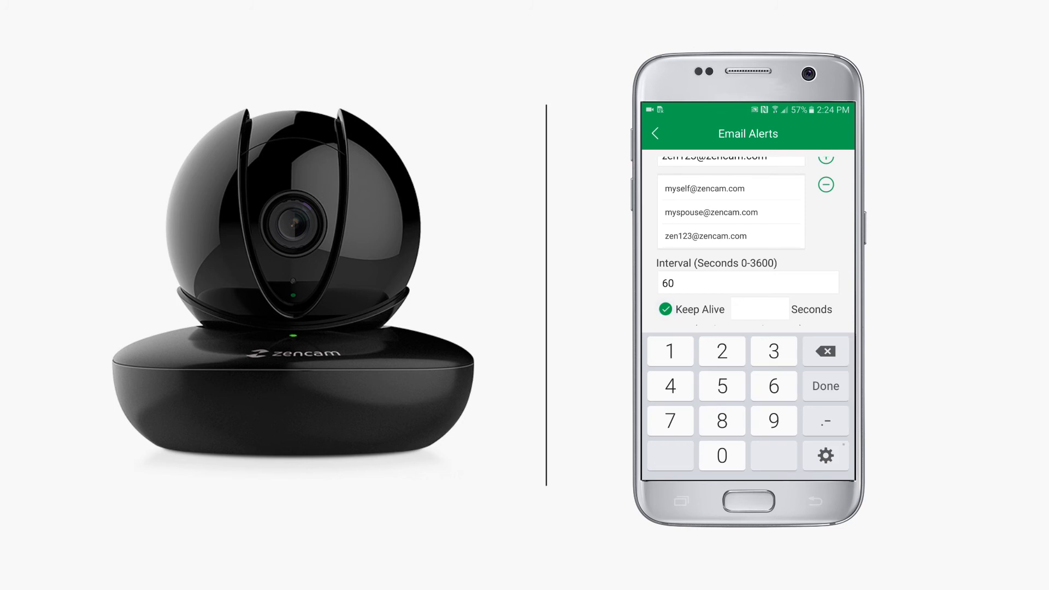
type("3600")
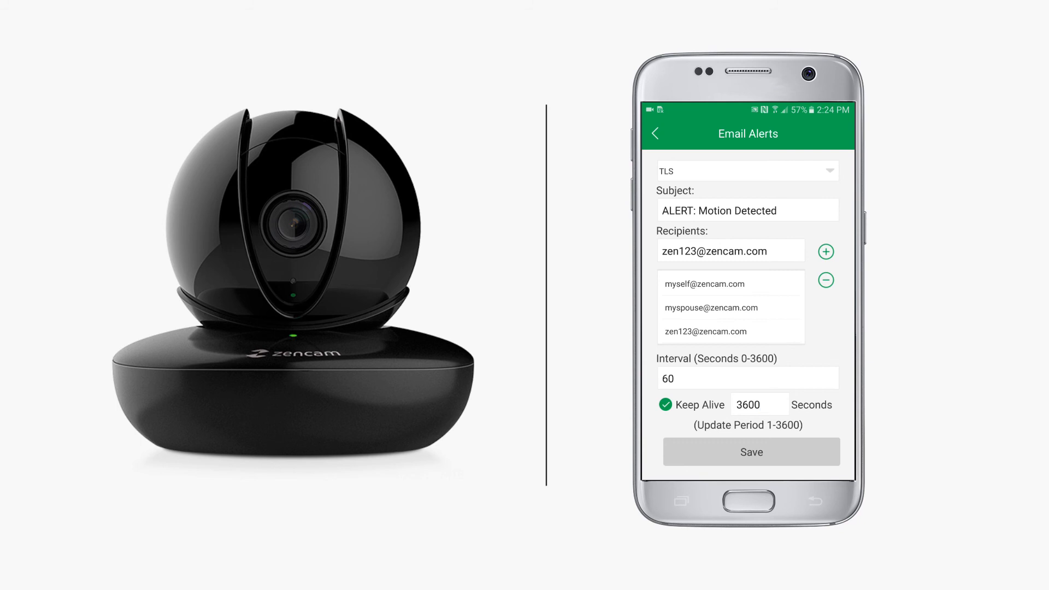
Save the email alerts configuration and get the success confirmation.
left_click(751, 451)
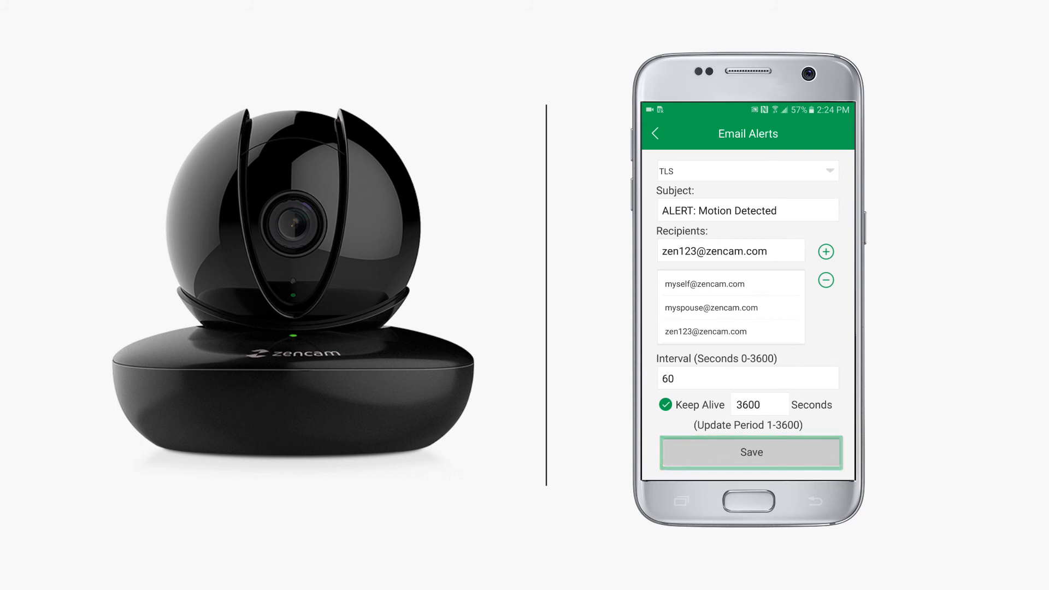
left_click(751, 452)
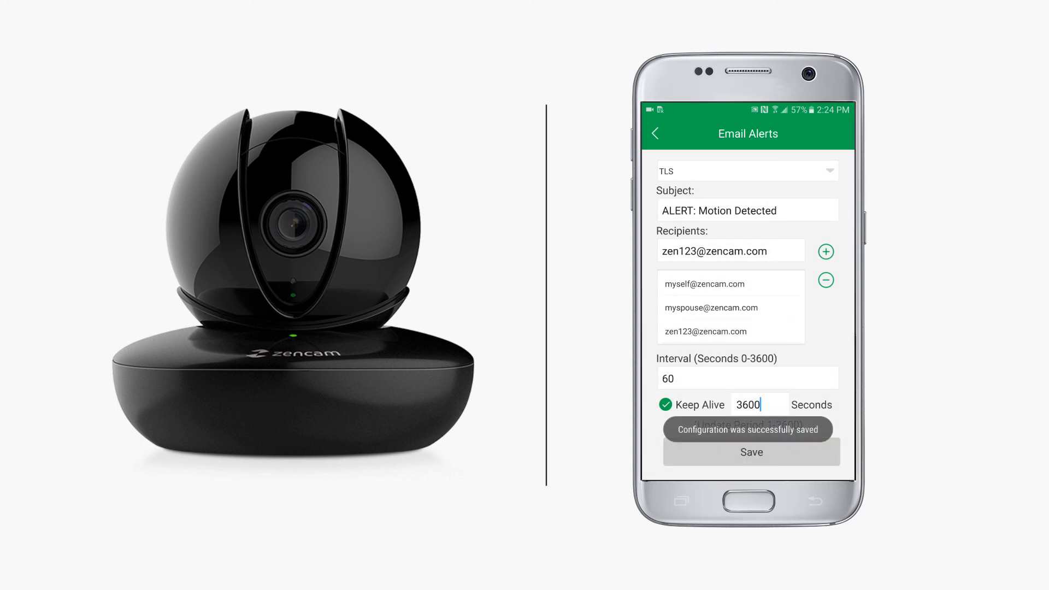